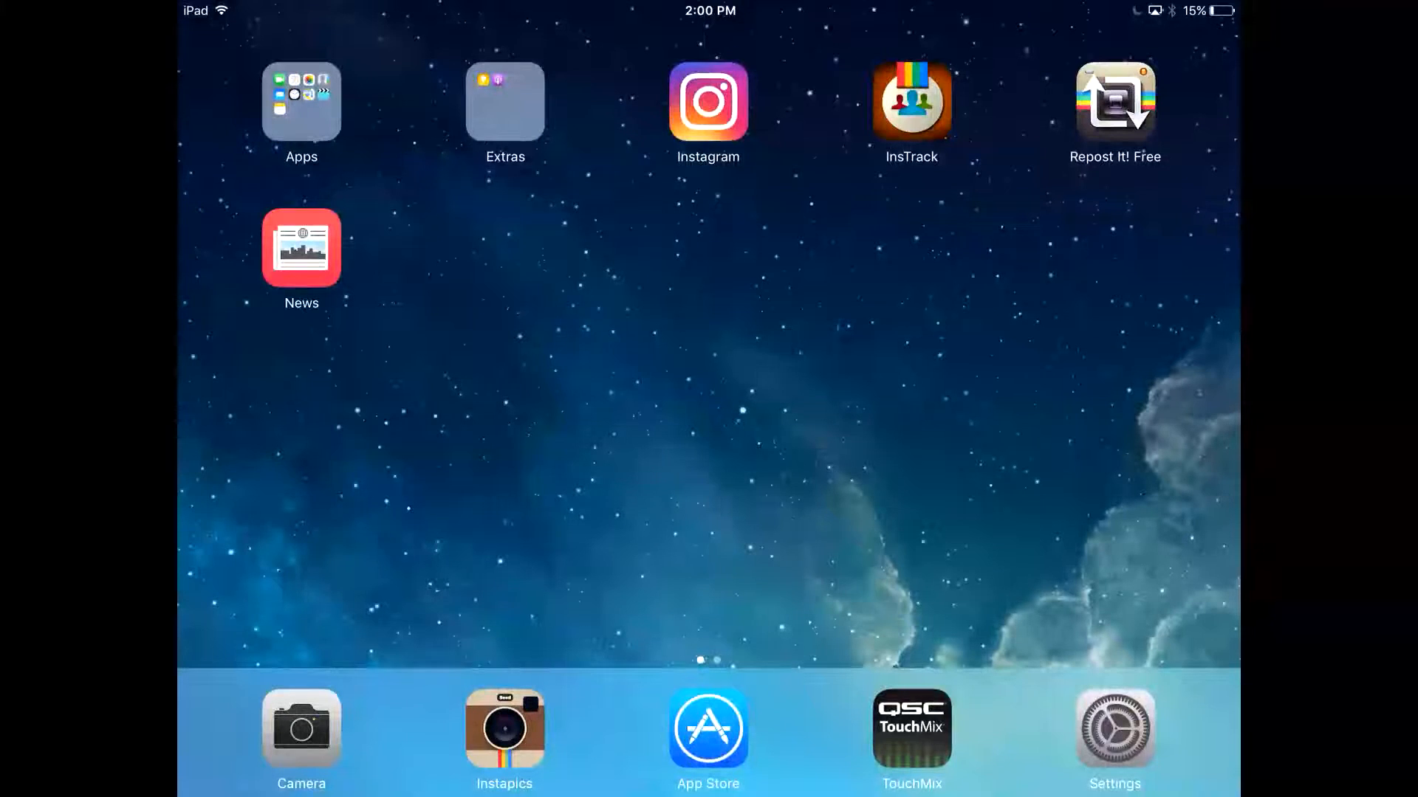
Reach the Add Account provider list under Mail, Contacts, Calendars
click(1113, 728)
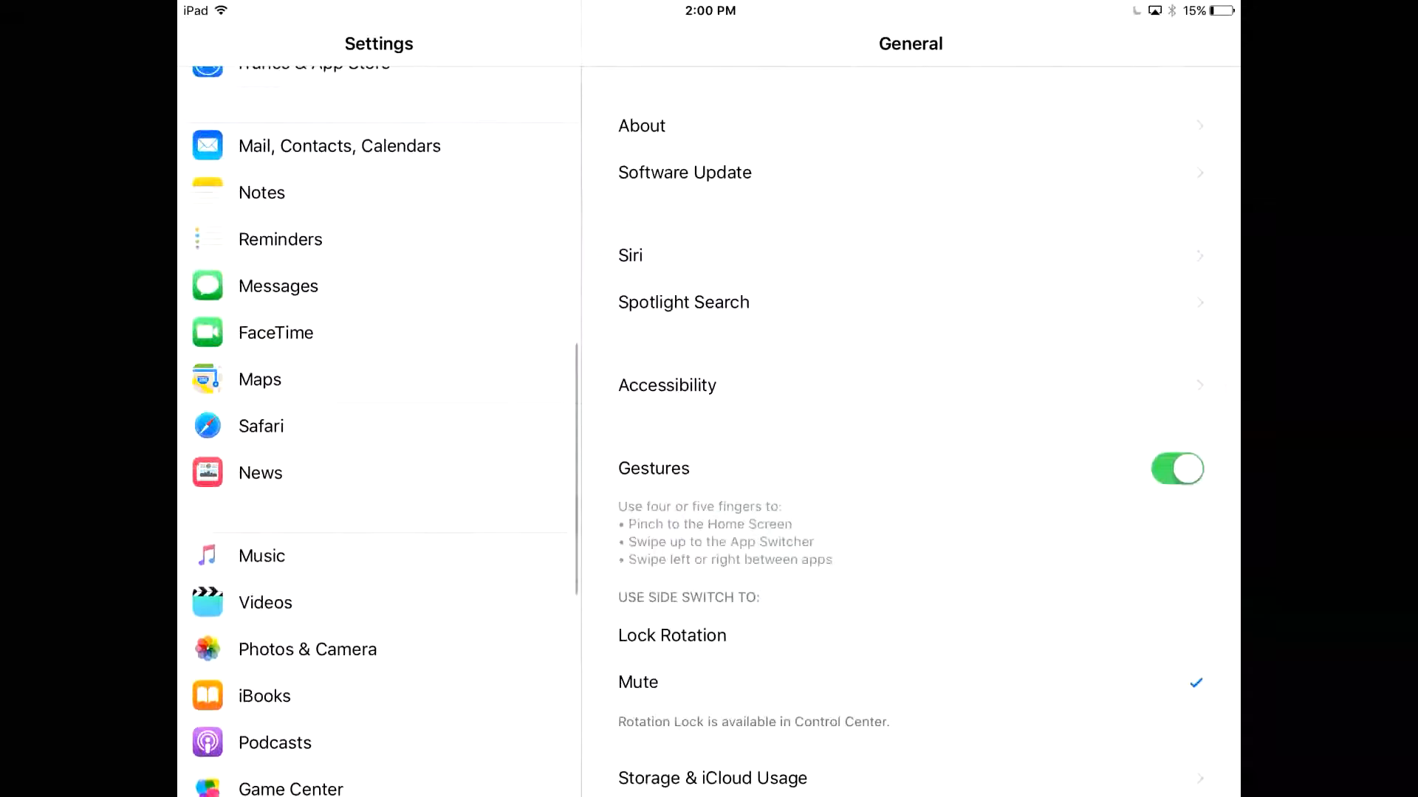
click(339, 146)
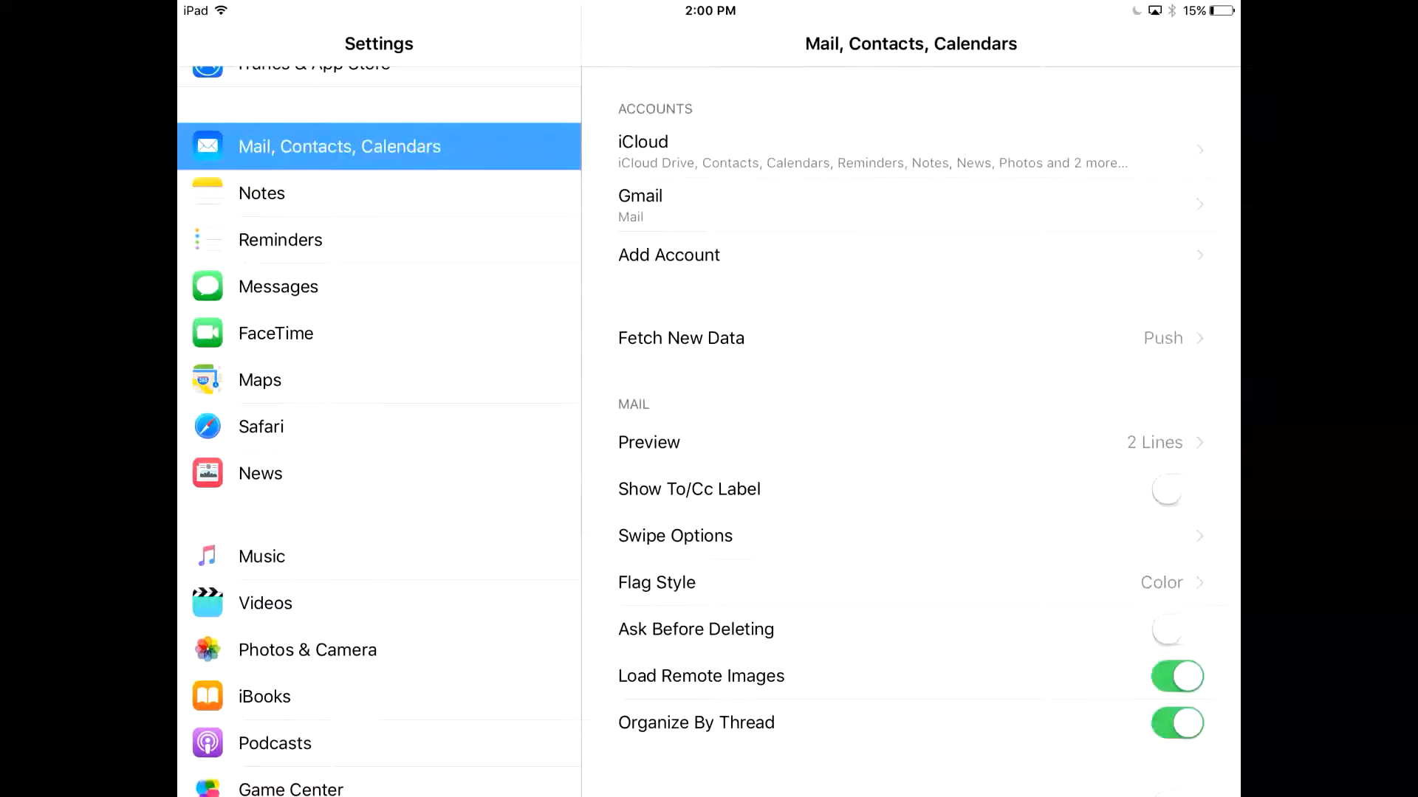
click(668, 255)
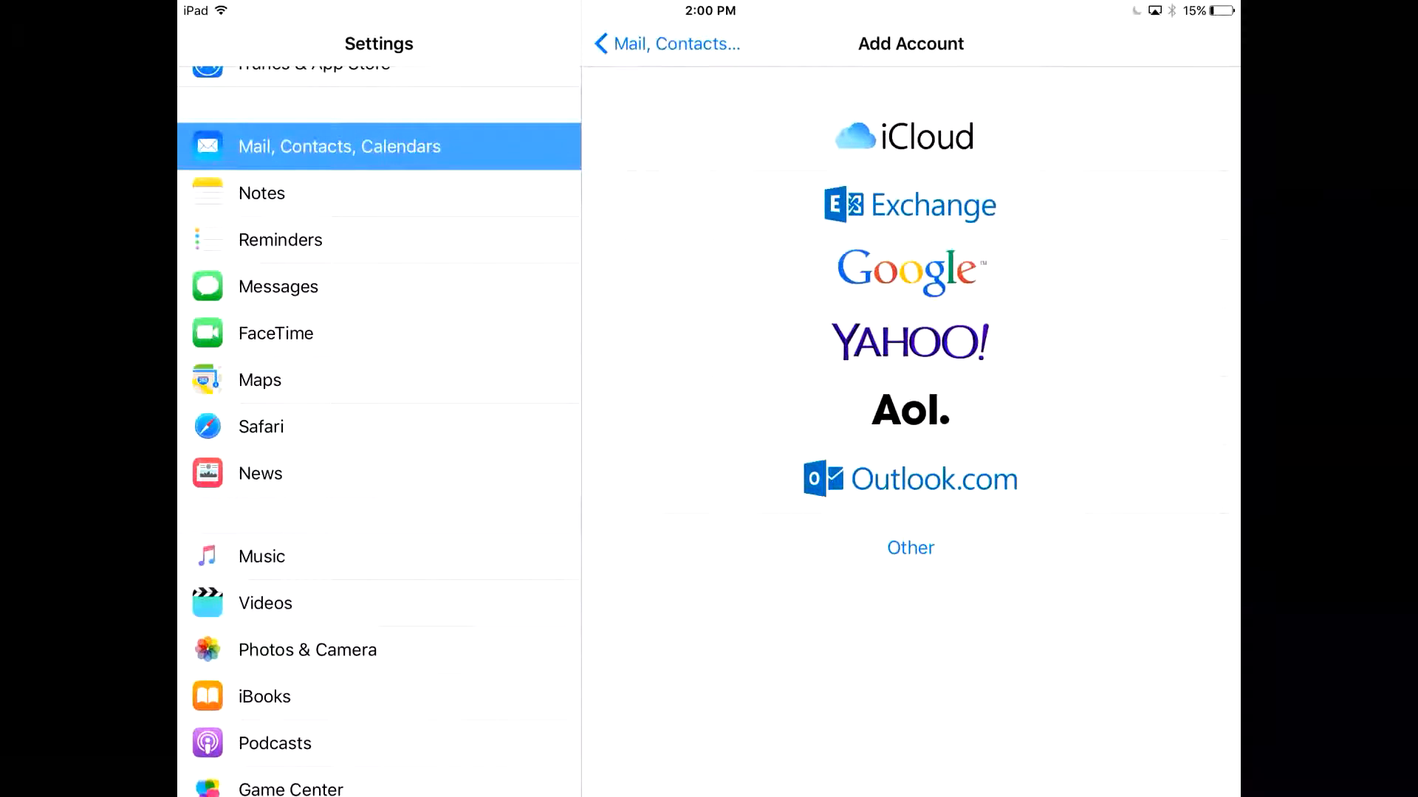
click(909, 204)
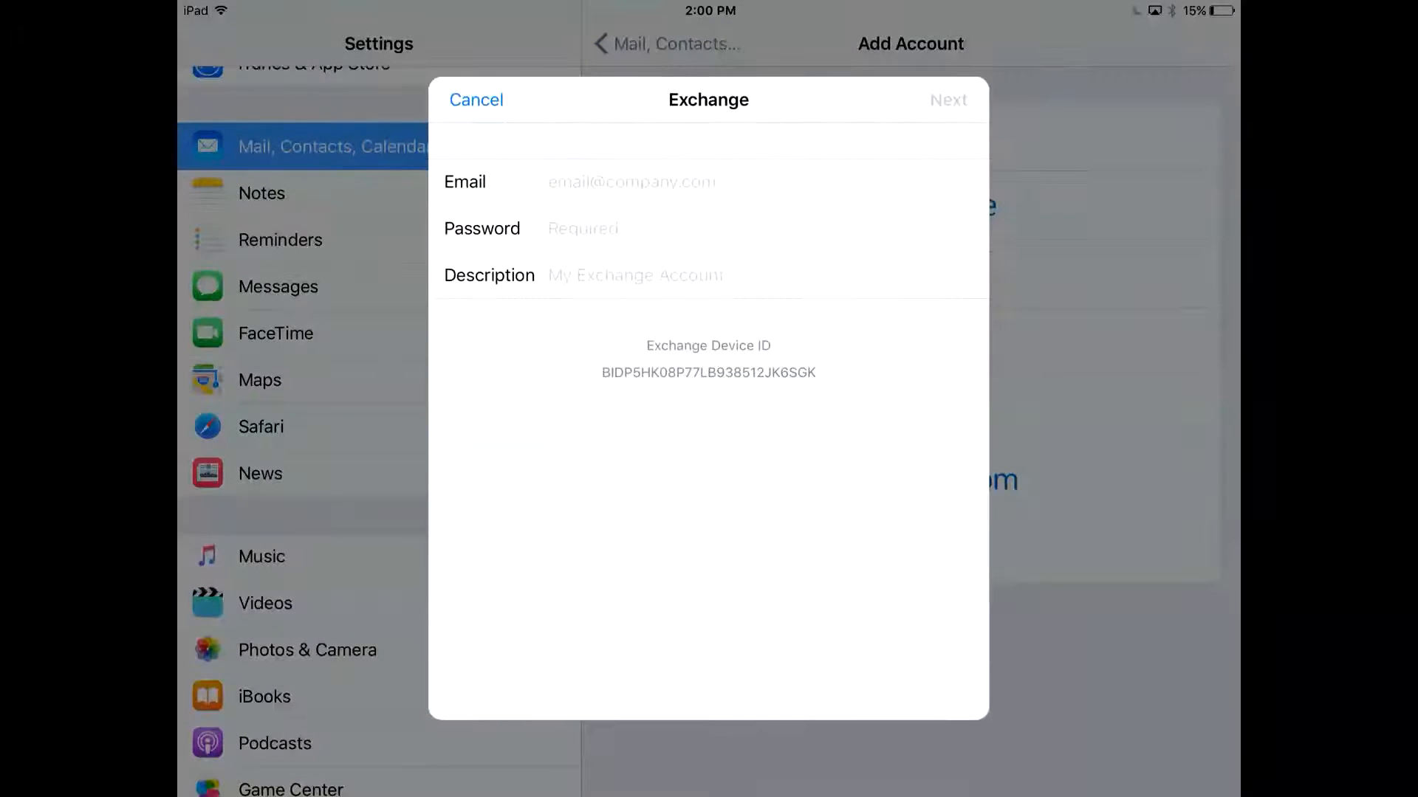
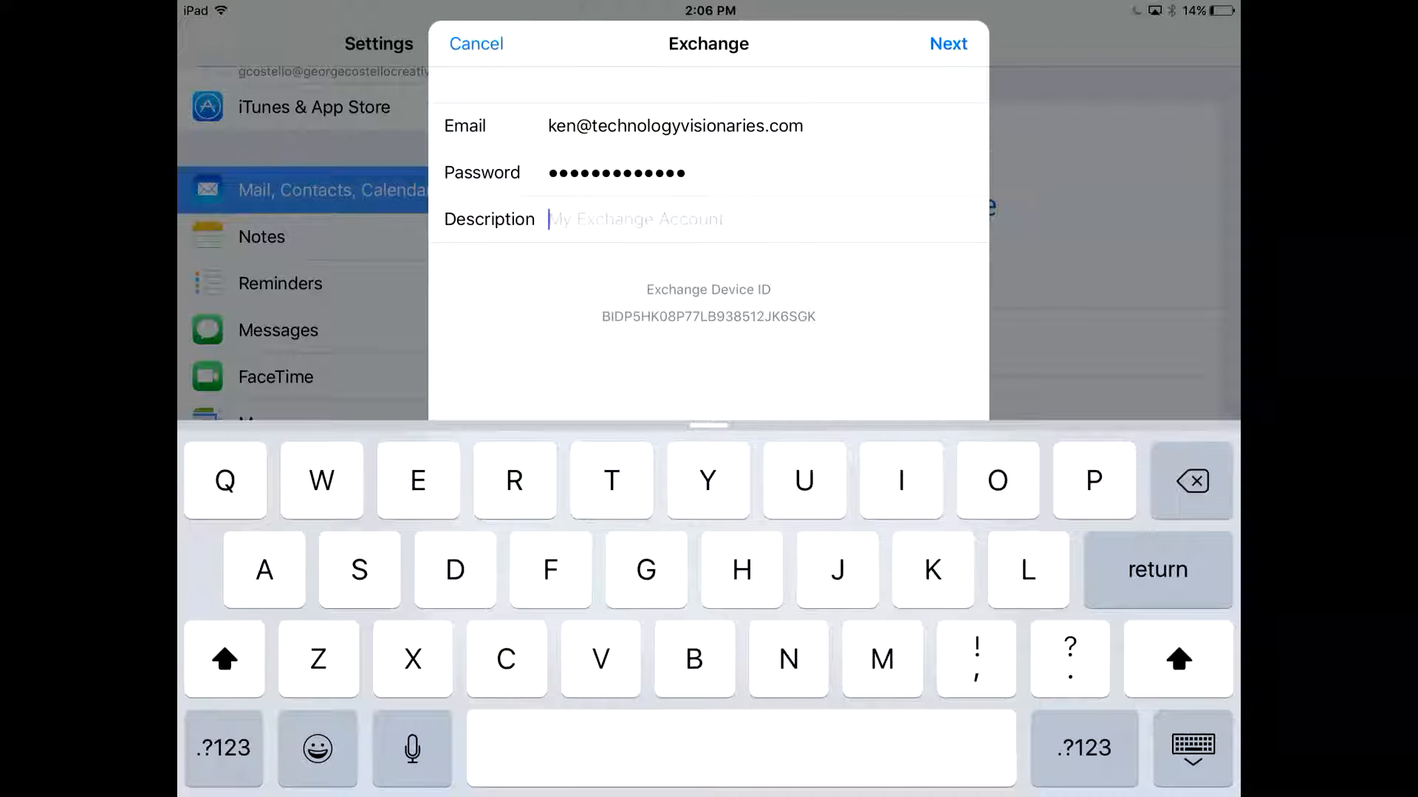
text(Work)
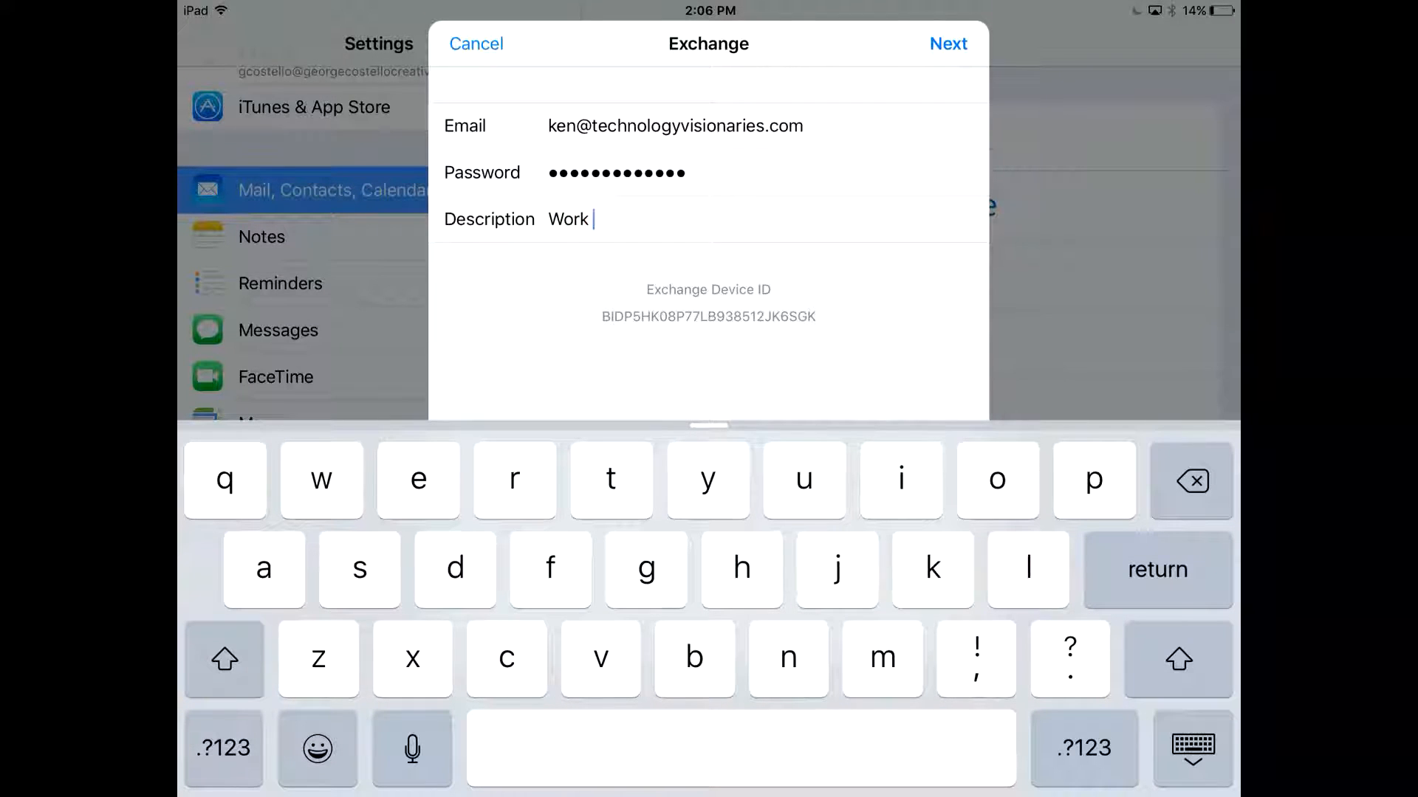
text(Email)
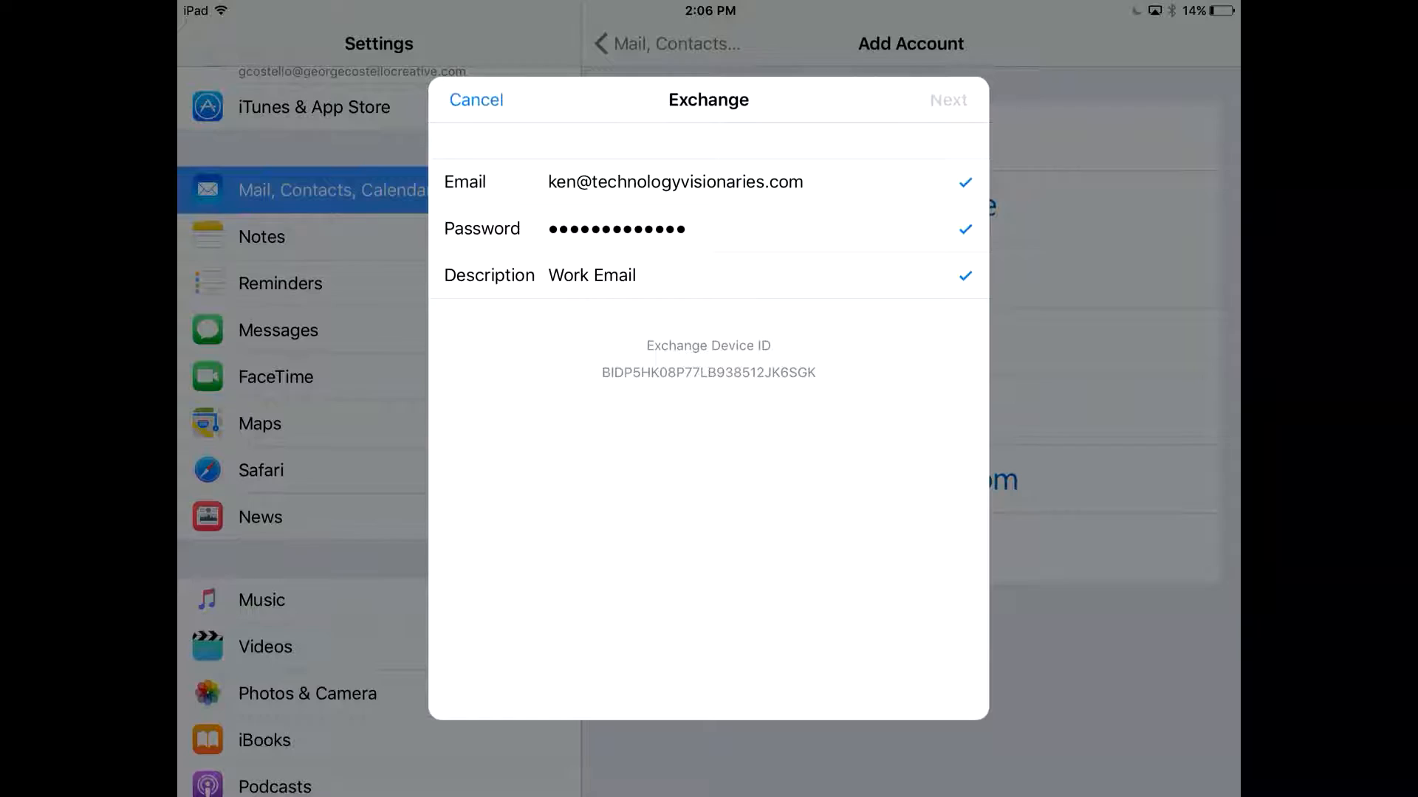
Accept the verified details and save the account with all five sync types on
click(948, 99)
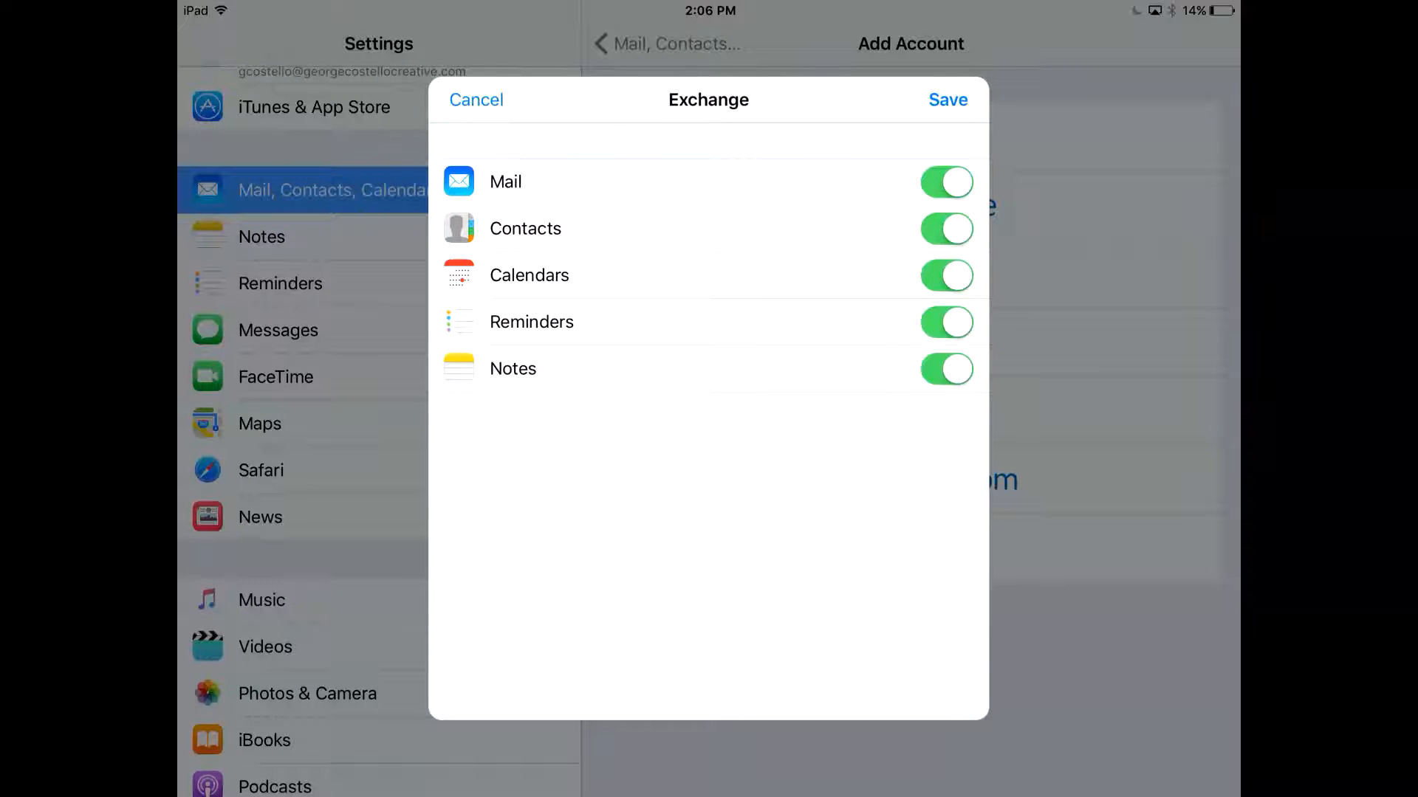
click(948, 99)
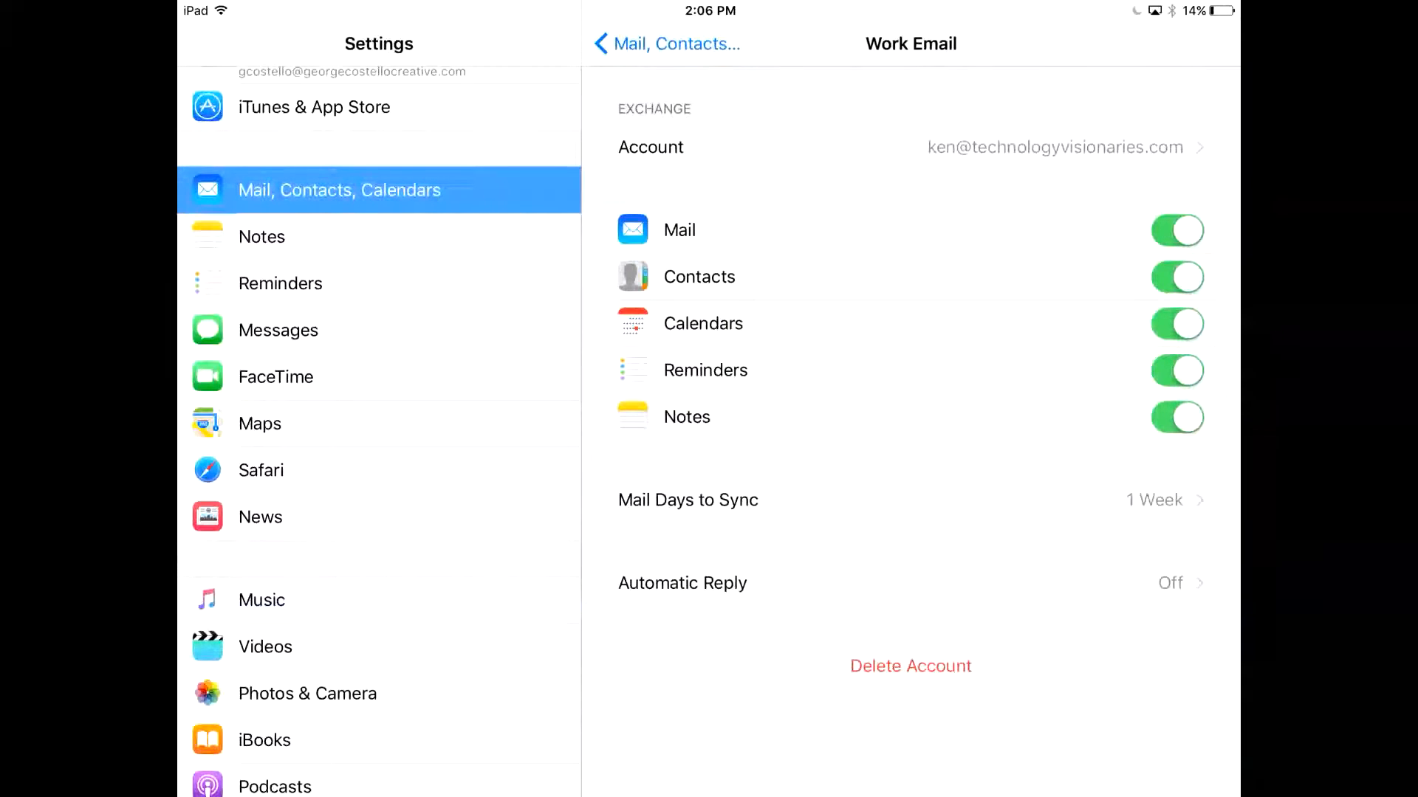
Set Mail Days to Sync to No Limit and return to the home screen
click(686, 500)
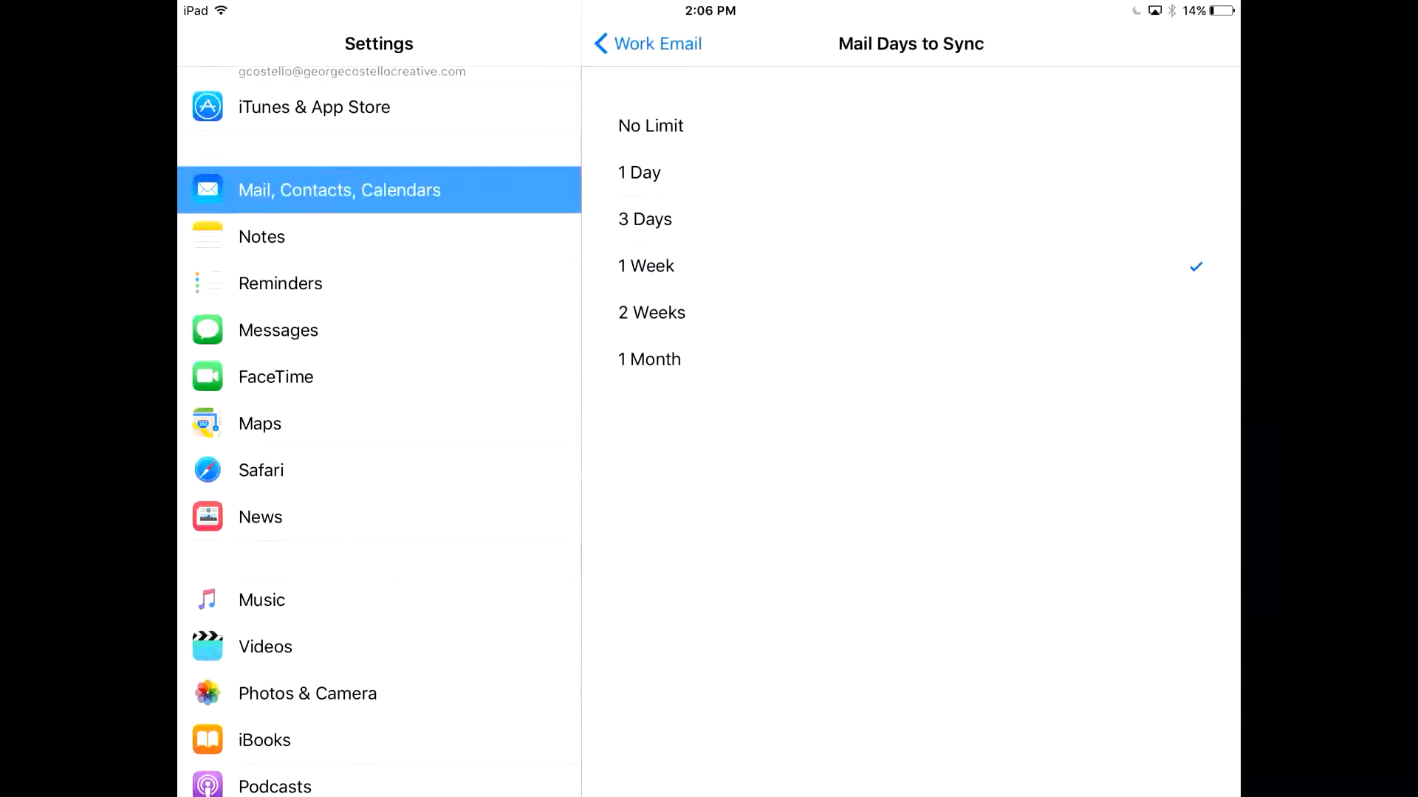
click(649, 126)
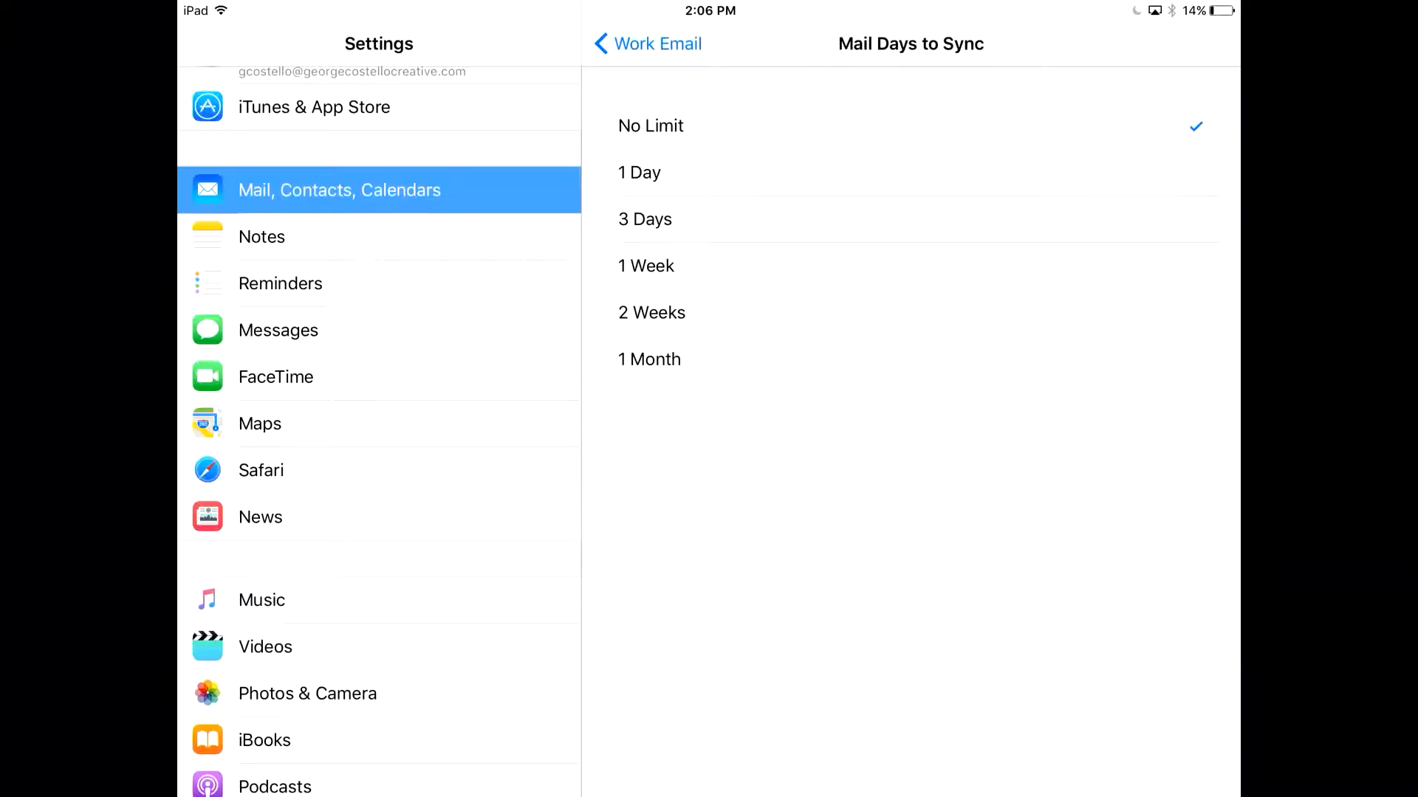
click(645, 42)
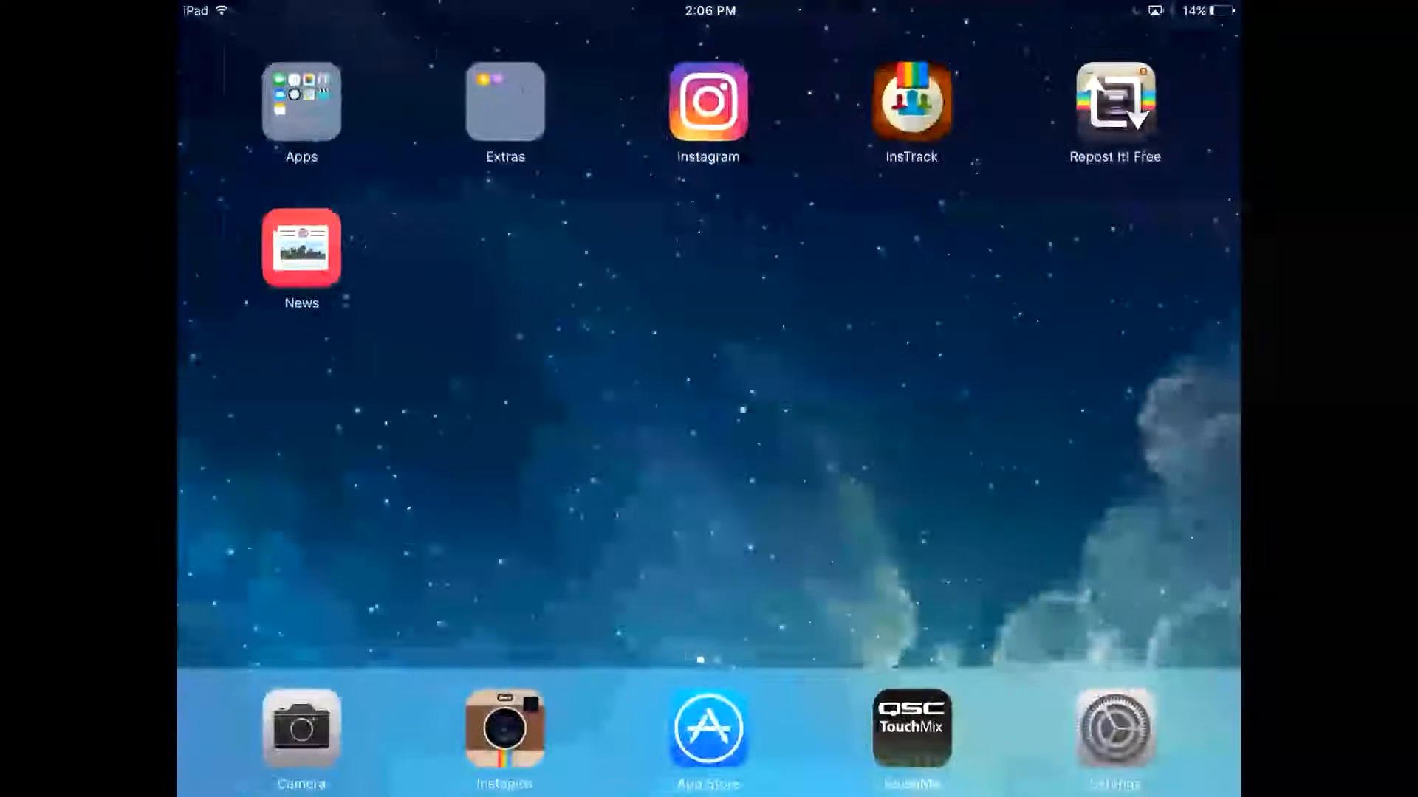
Launch Mail from the Apps folder to show the Work Email mailboxes
click(301, 100)
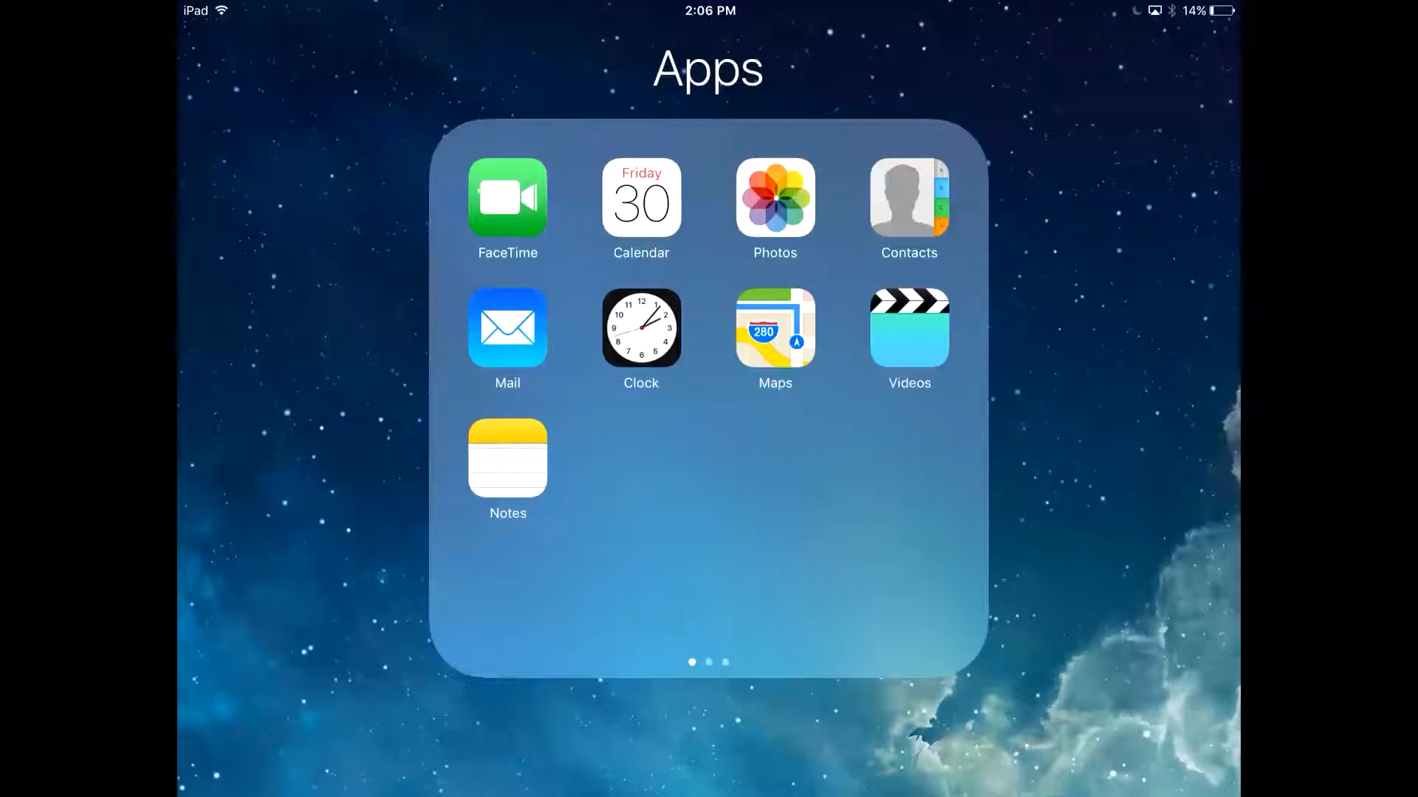
click(506, 327)
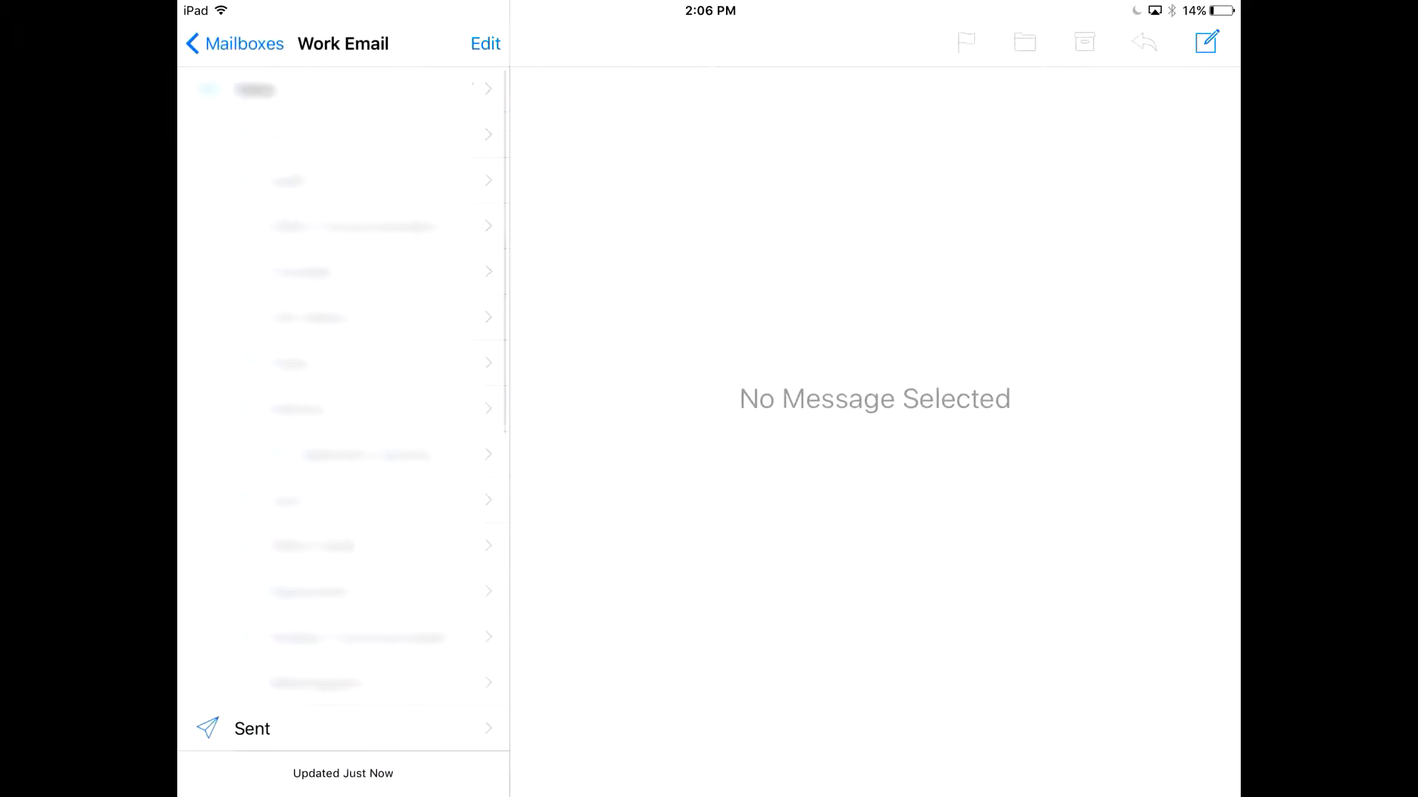